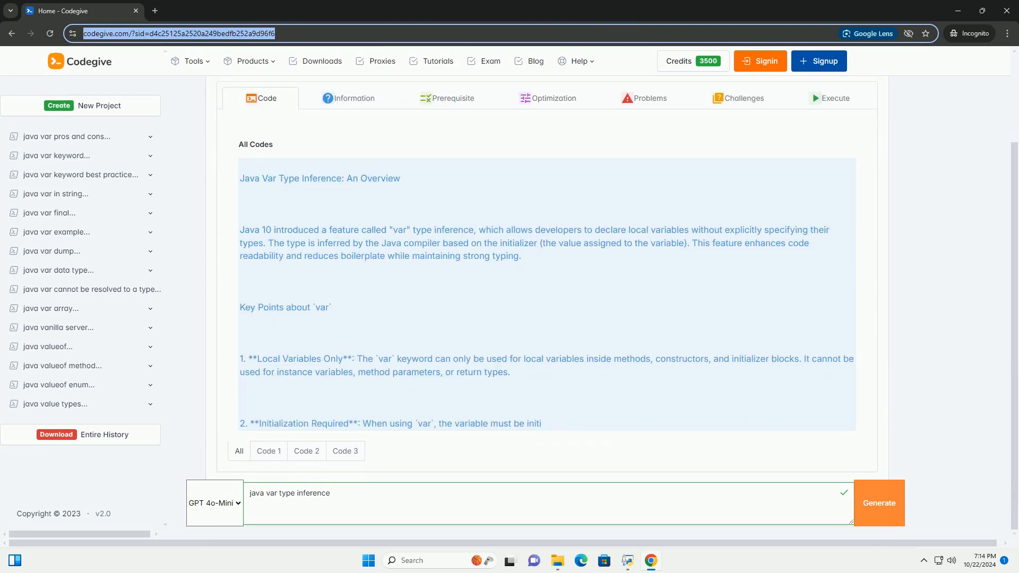
scroll(down, 3)
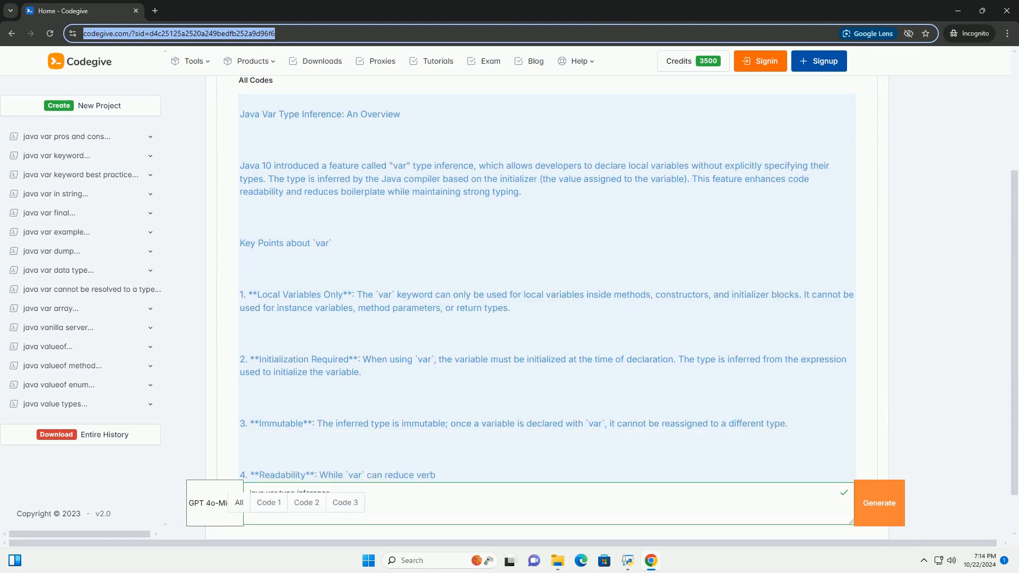
scroll(down, 3)
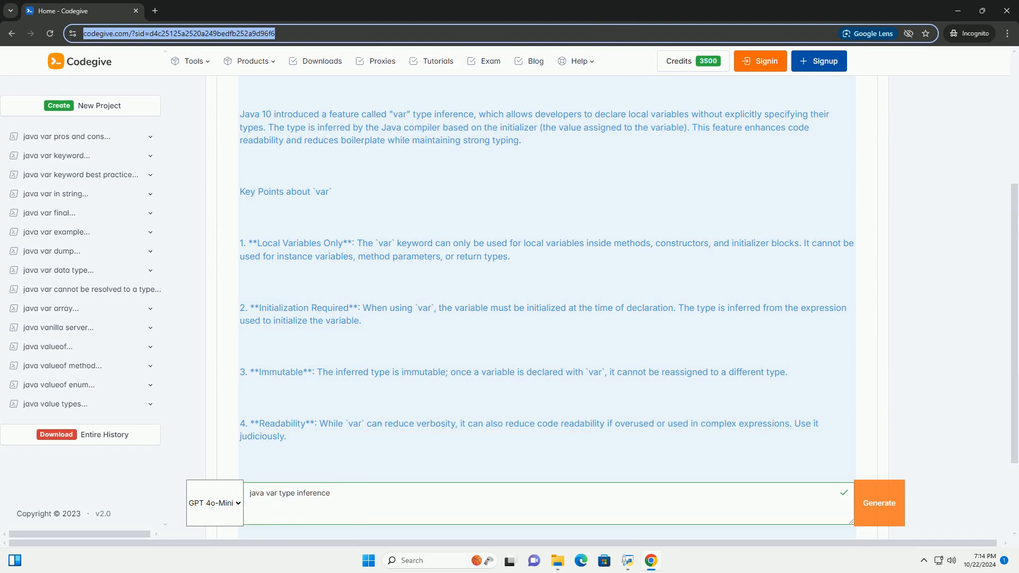
scroll(down, 3)
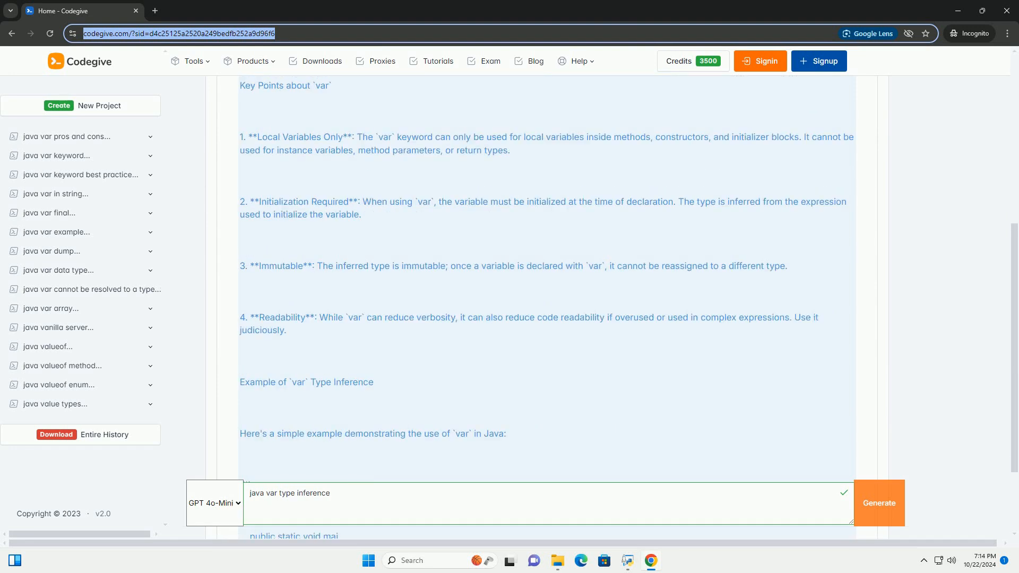
scroll(down, 3)
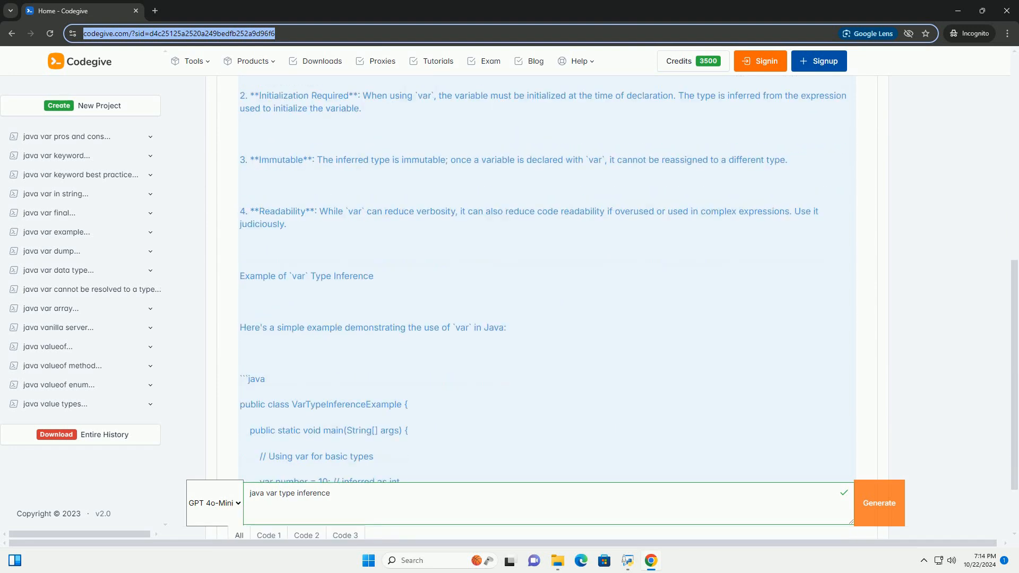
scroll(down, 3)
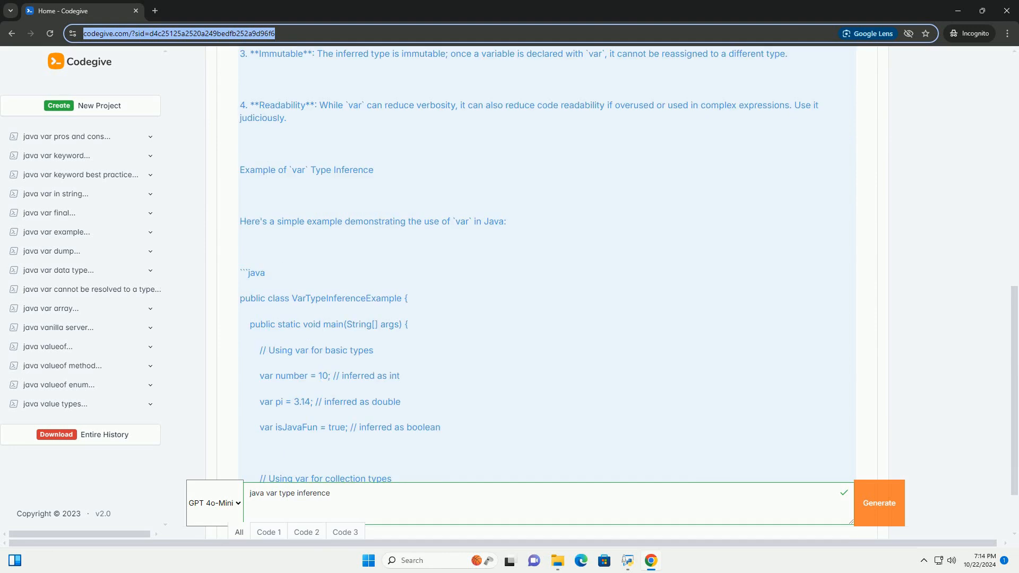
scroll(down, 3)
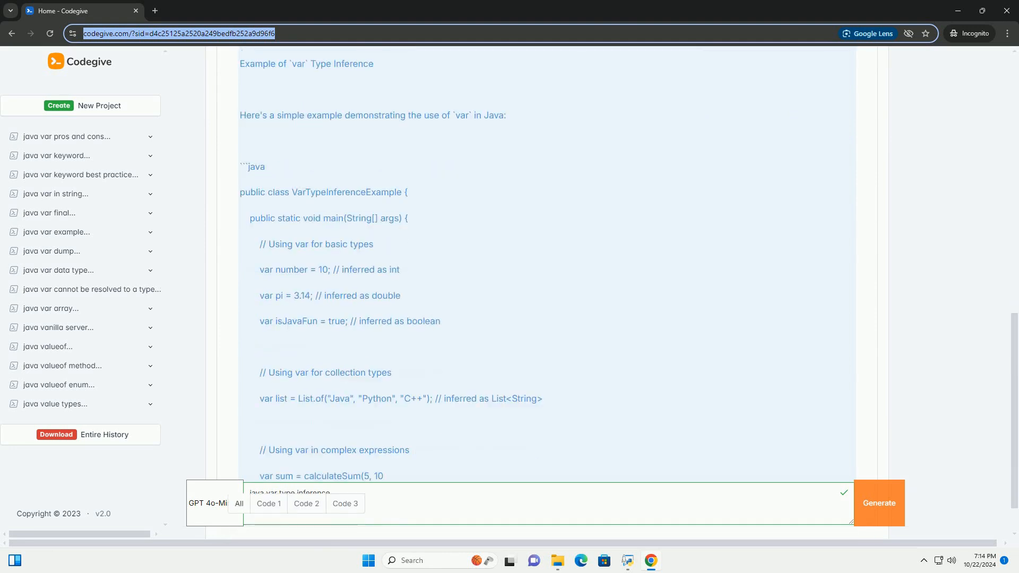
scroll(down, 3)
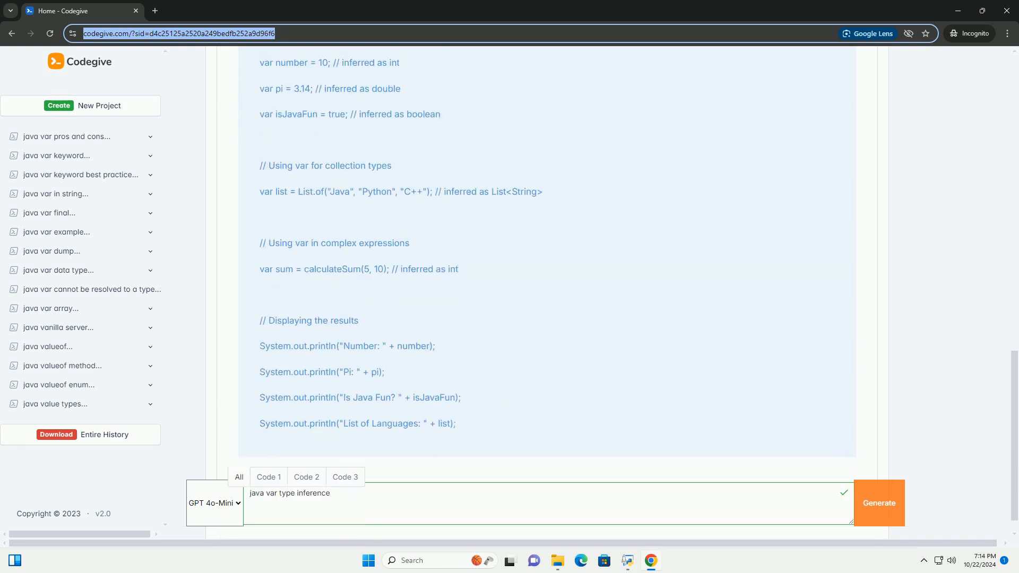
scroll(down, 3)
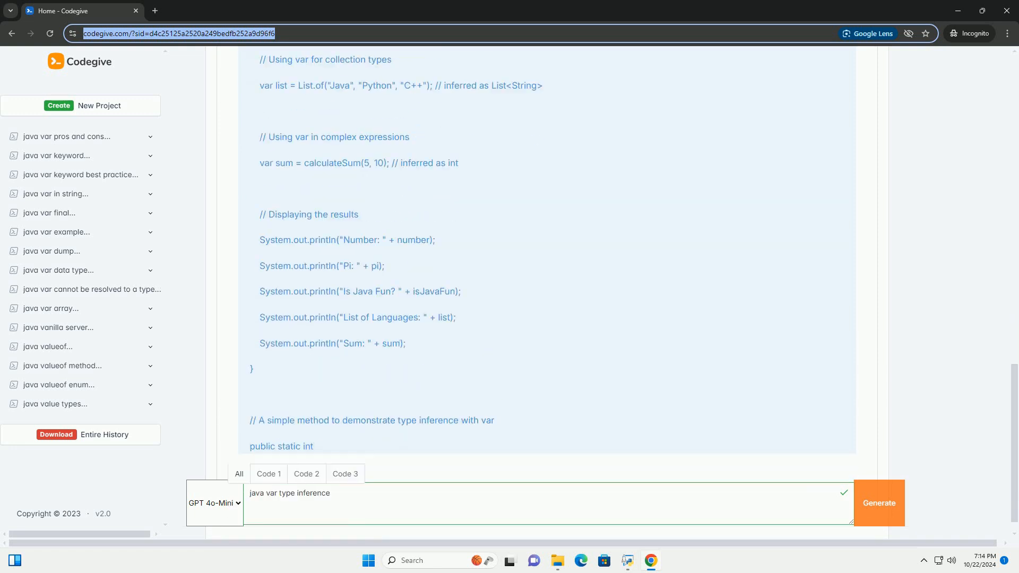
scroll(down, 3)
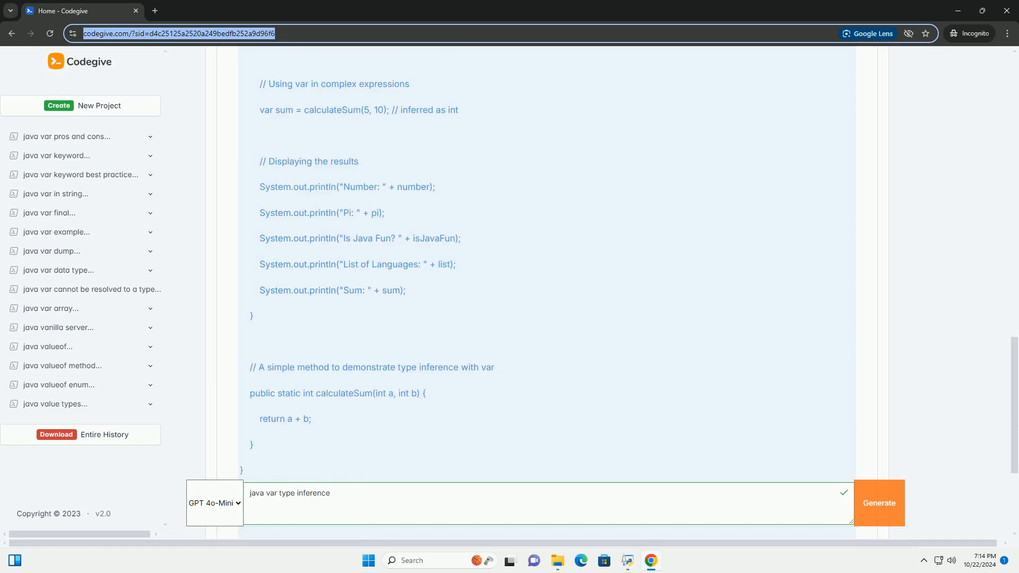
scroll(down, 3)
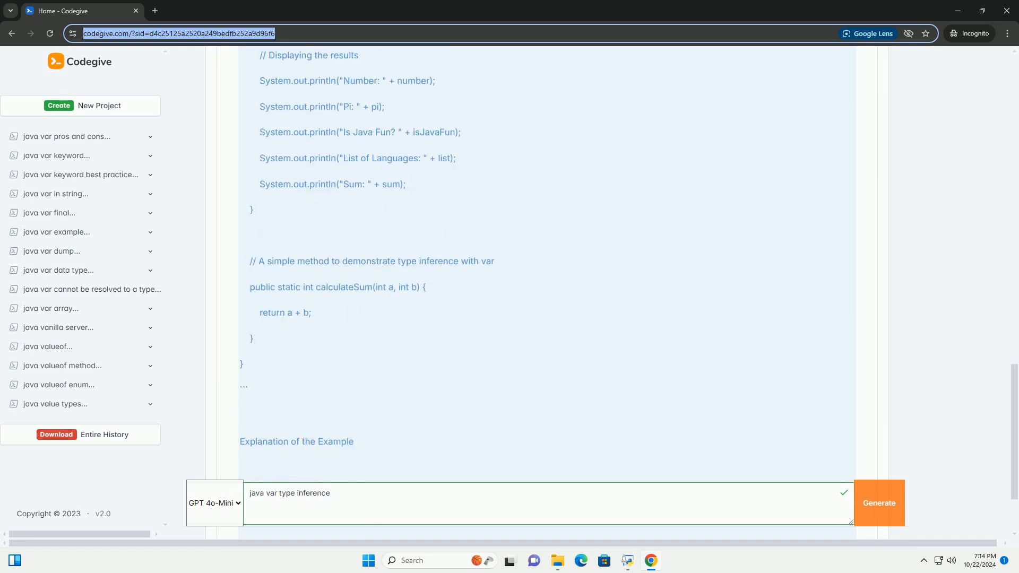
scroll(down, 3)
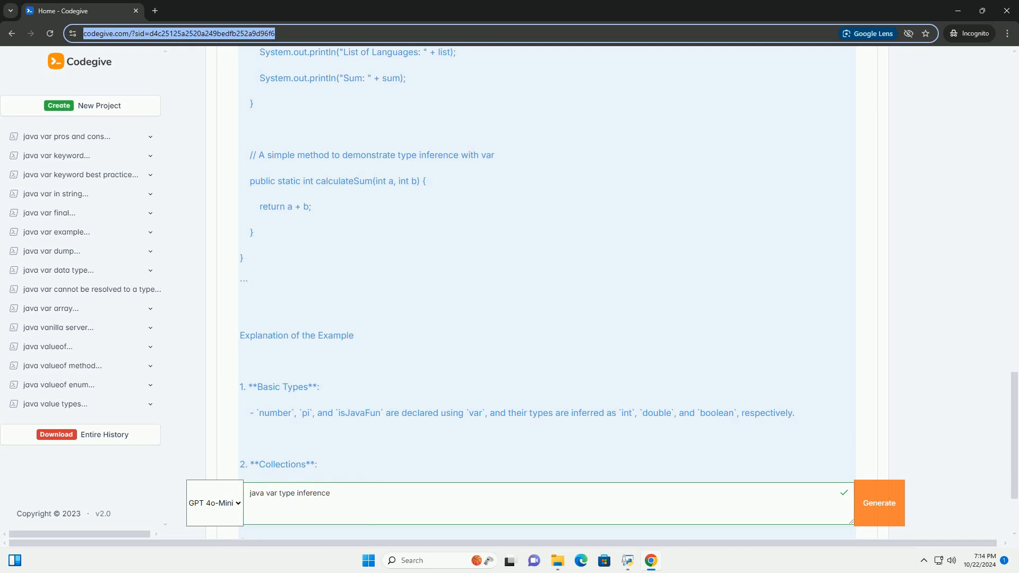
scroll(down, 3)
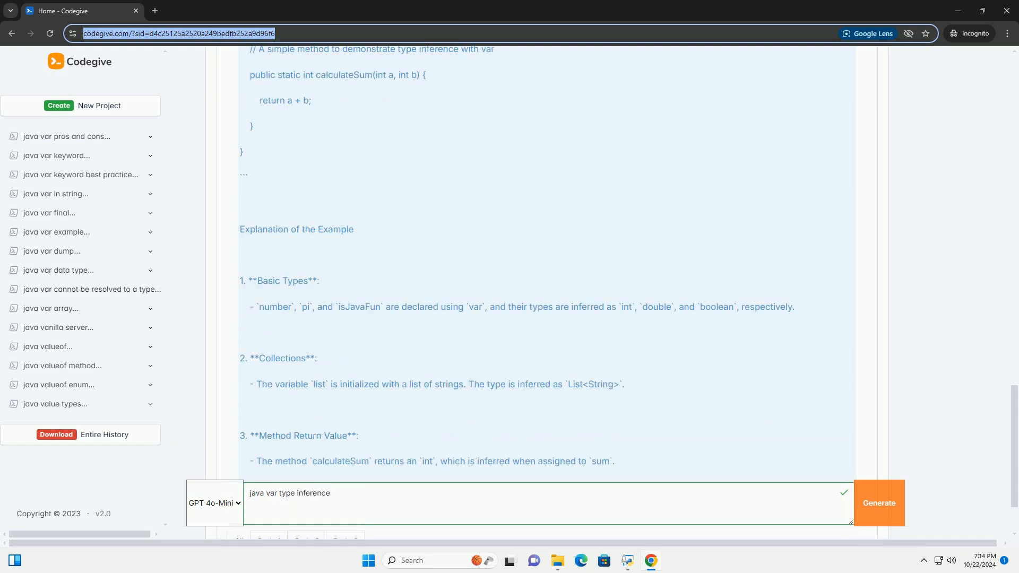
scroll(down, 3)
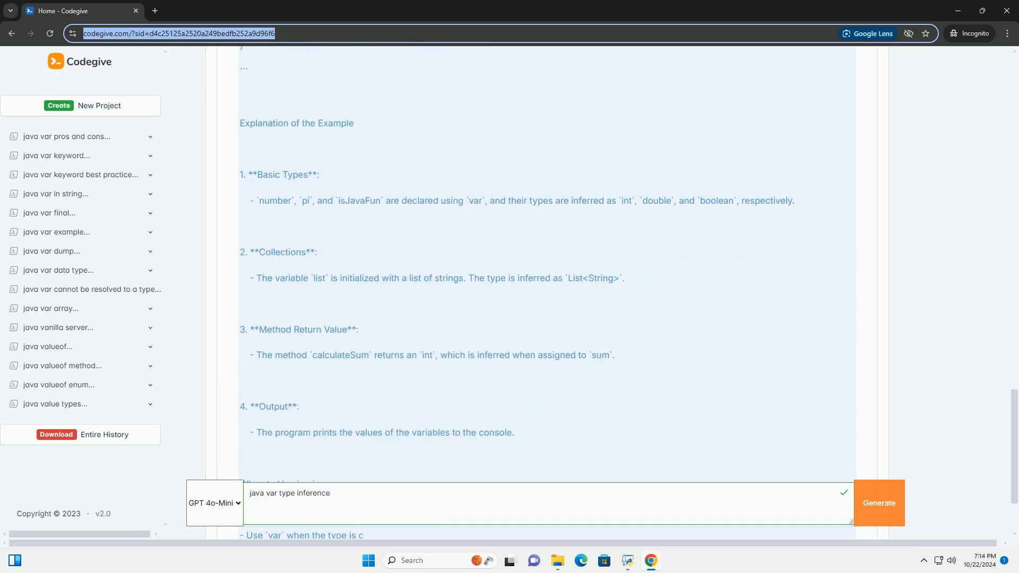
scroll(down, 3)
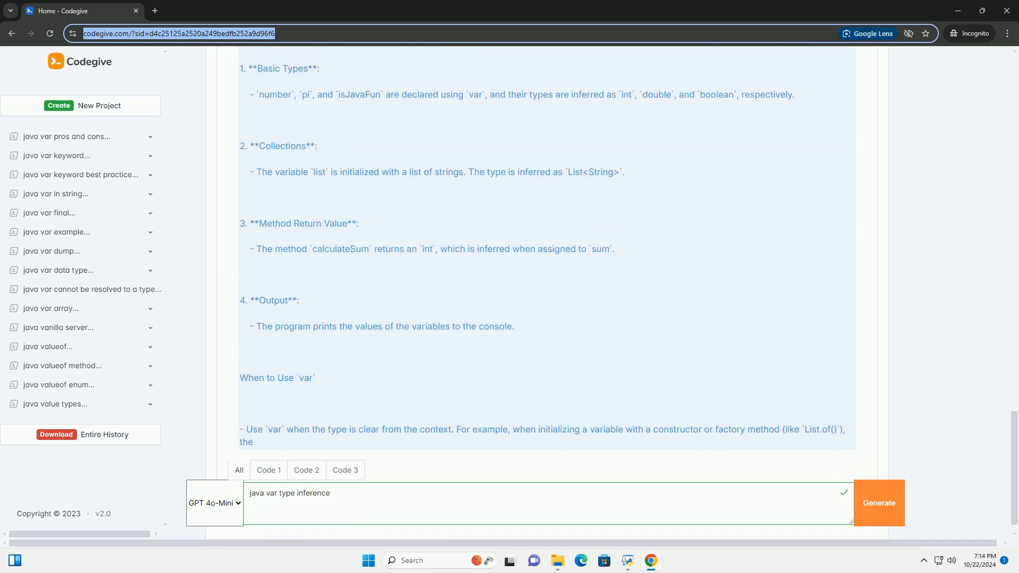
scroll(down, 3)
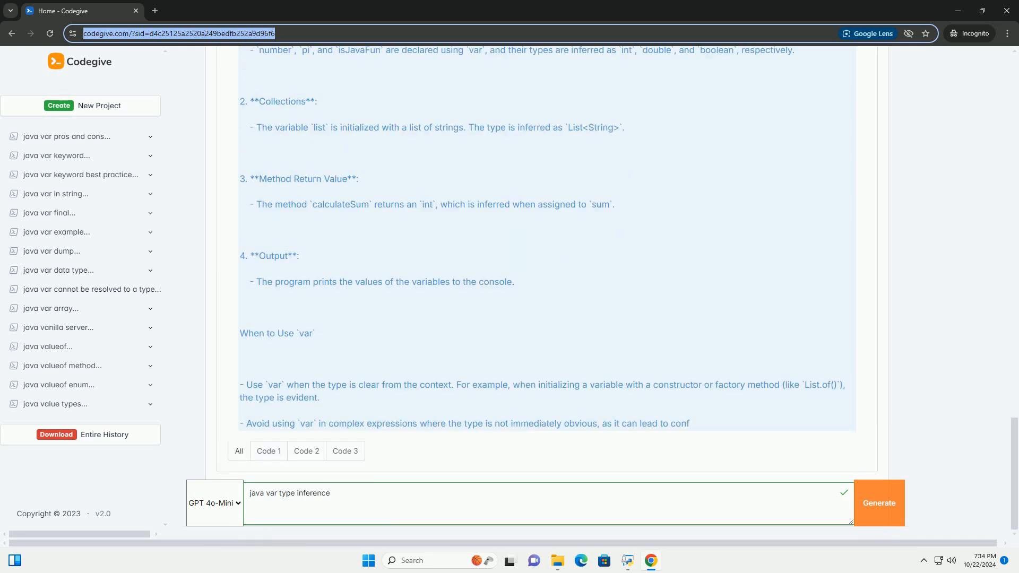
scroll(down, 3)
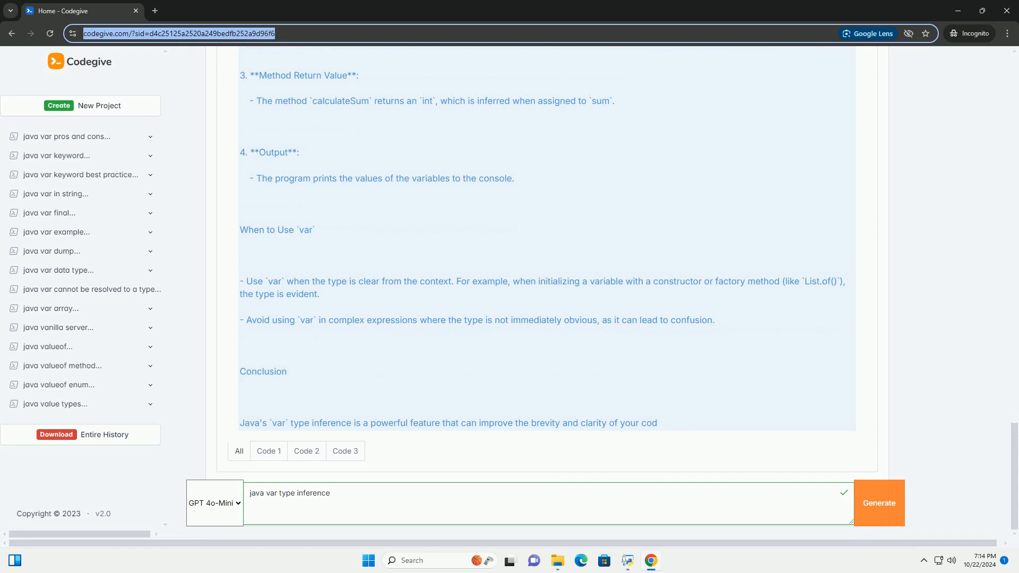